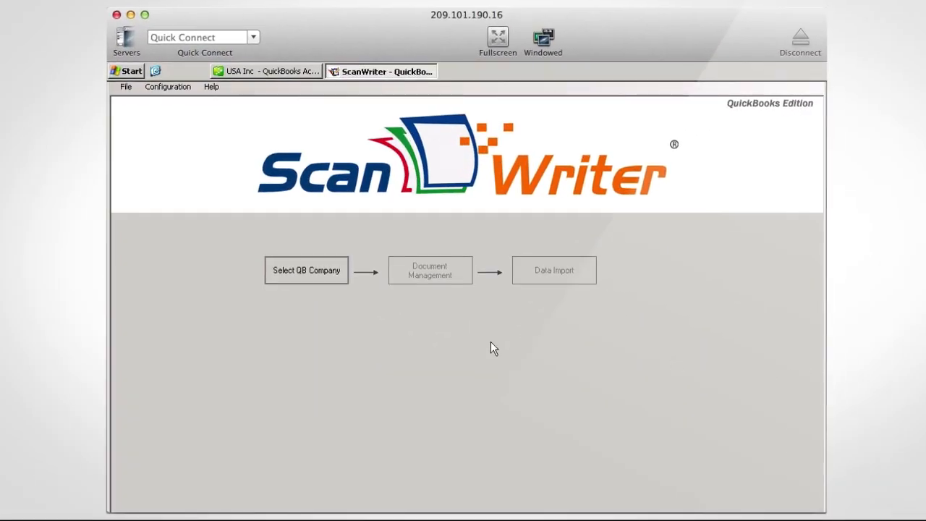
Step: Sync the QuickBooks company list and use the current USA Inc.qbw company file
{"action": "left_click", "coordinate": [307, 271]}
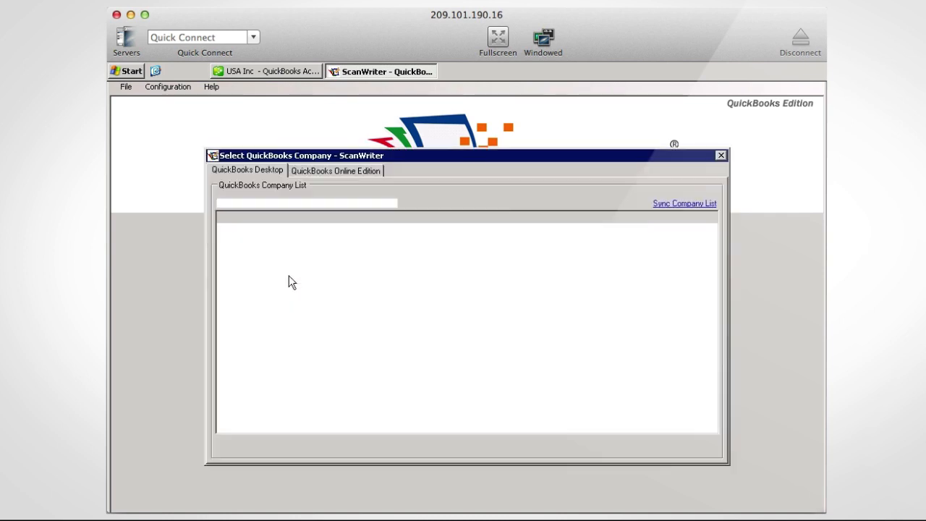
{"action": "left_click", "coordinate": [612, 446]}
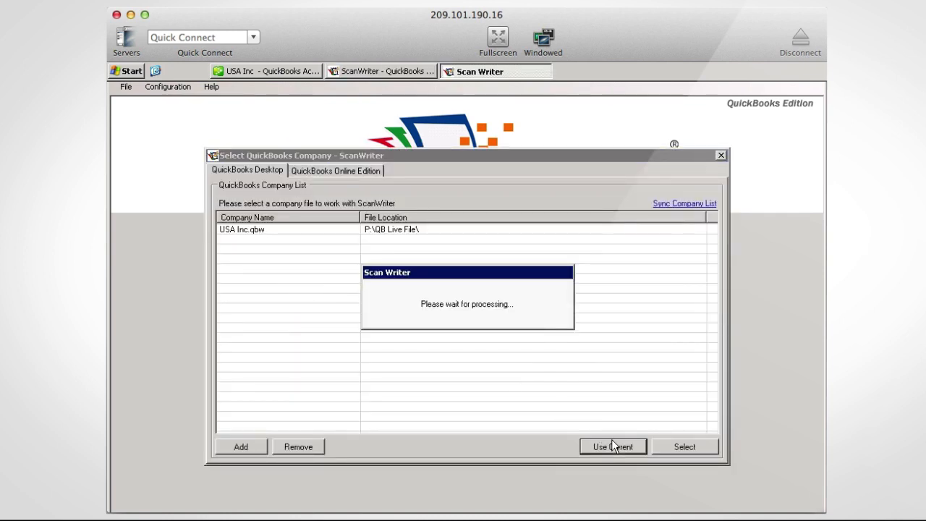
{"action": "left_click", "coordinate": [612, 446]}
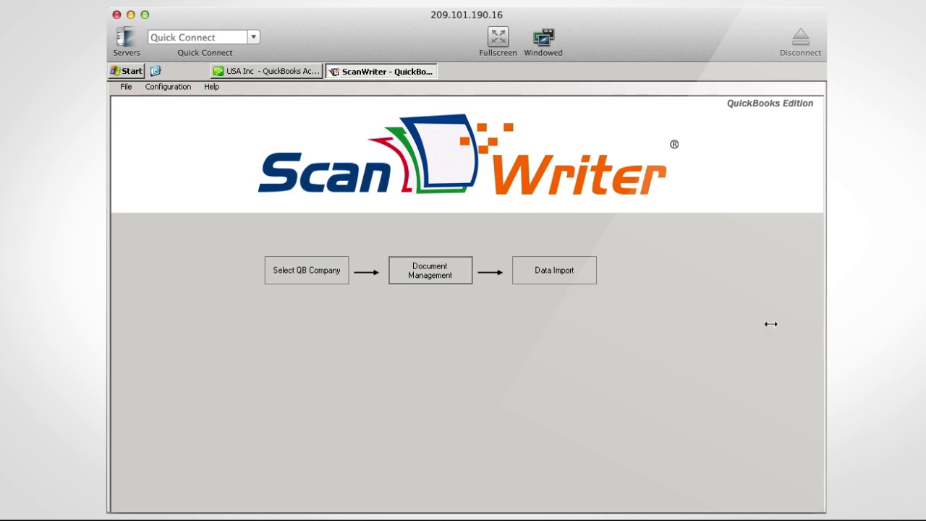
Step: Select the Union Bank Business Essentials Checking Downloaded reader for USA Inc
{"action": "left_click", "coordinate": [430, 271]}
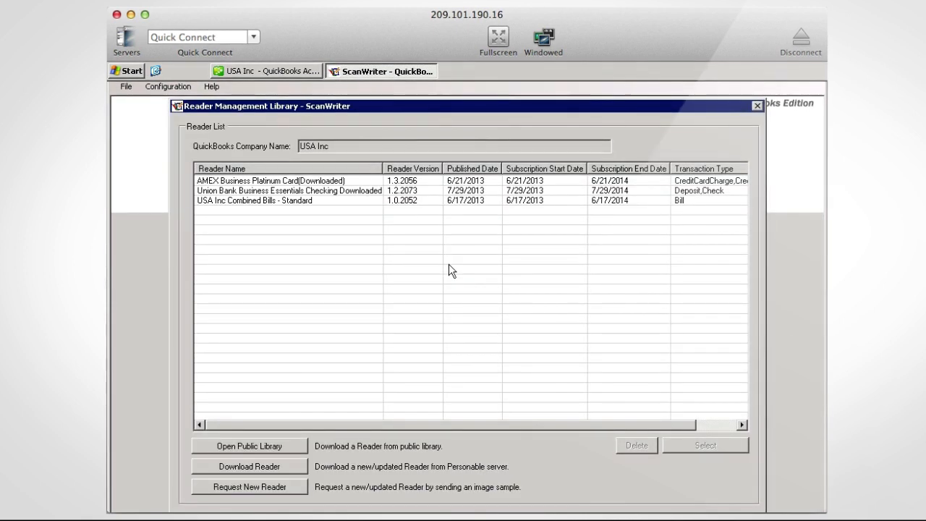
{"action": "mouse_move", "coordinate": [382, 208]}
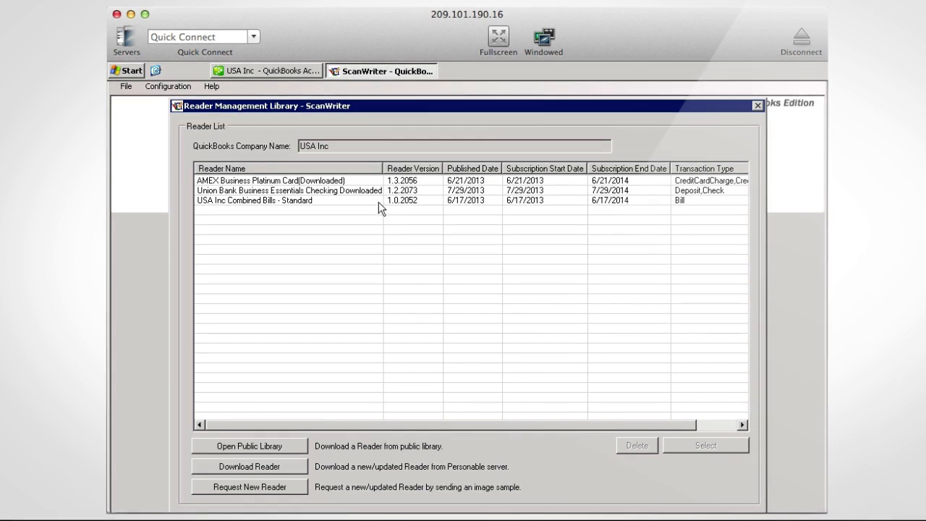
{"action": "left_click", "coordinate": [290, 191]}
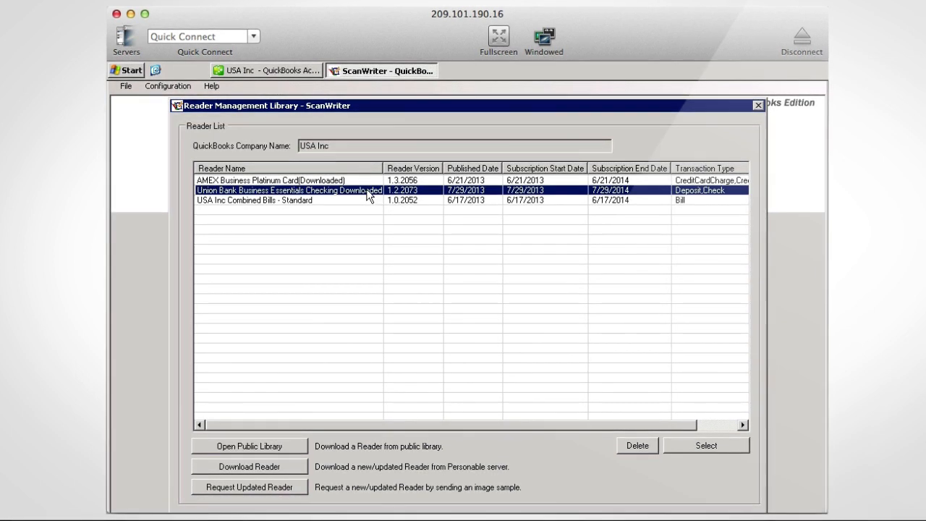
{"action": "mouse_move", "coordinate": [633, 361]}
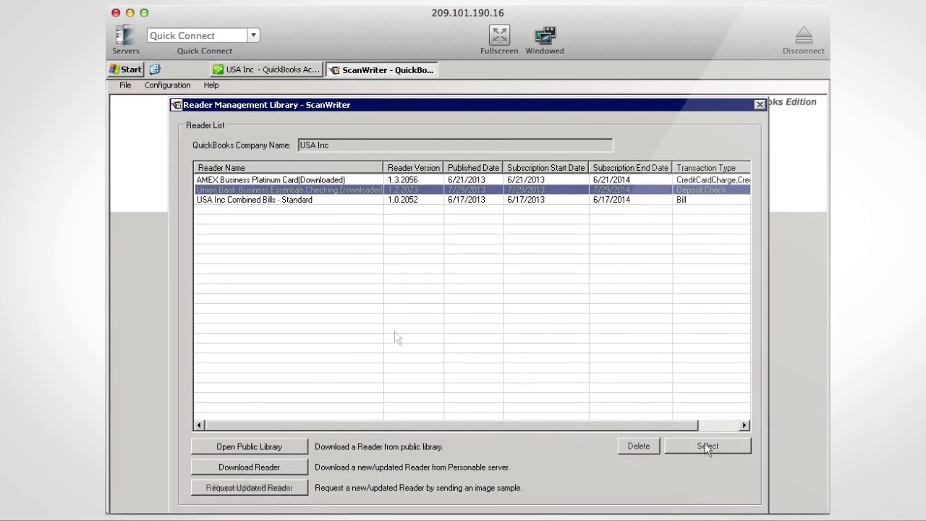
{"action": "left_click", "coordinate": [707, 446]}
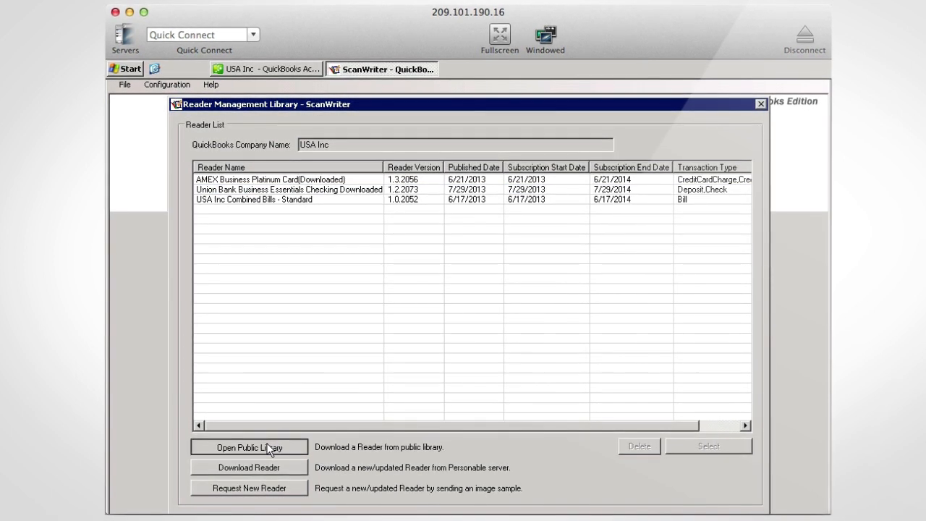
Step: Browse the public bank and credit card statement library, then close it
{"action": "left_click", "coordinate": [249, 446]}
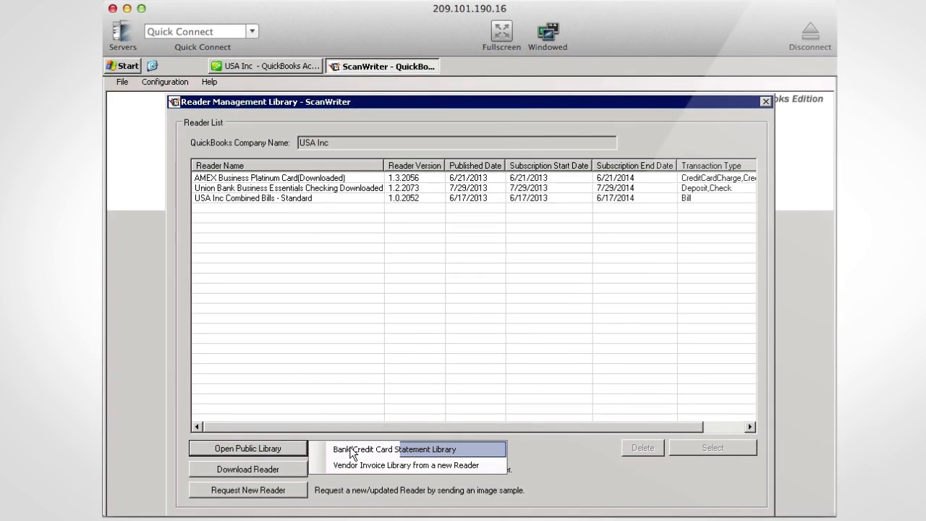
{"action": "left_click", "coordinate": [395, 449]}
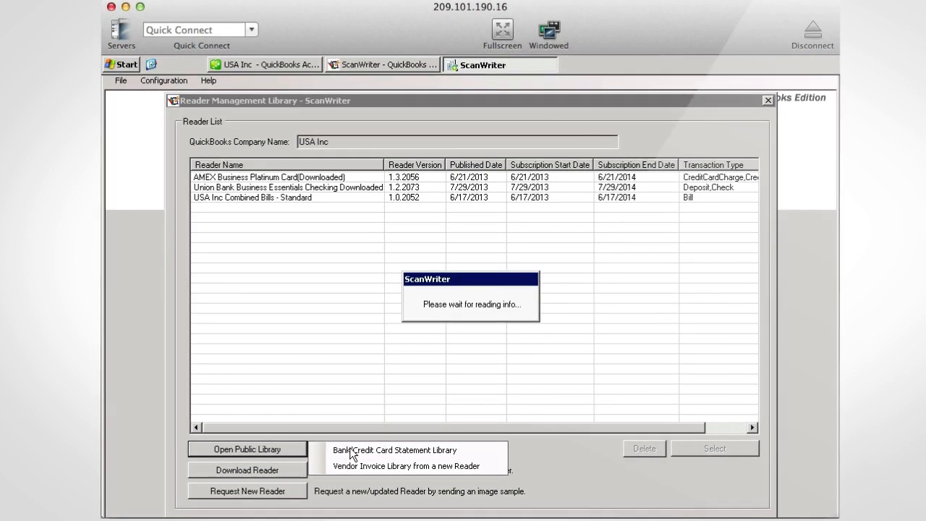
{"action": "left_click", "coordinate": [394, 449]}
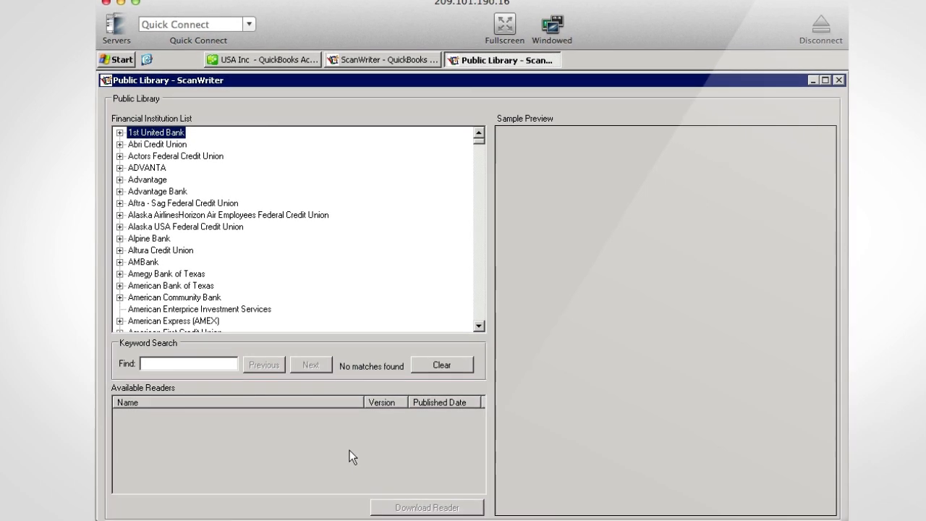
{"action": "left_click", "coordinate": [839, 80]}
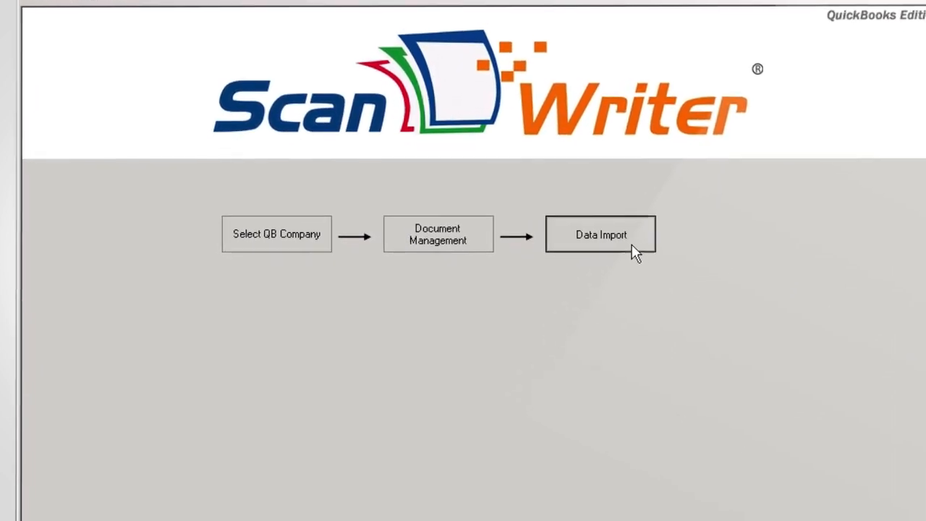
Step: Load Union Bank Checking.pdf and read its transactions into the data preview
{"action": "left_click", "coordinate": [599, 234]}
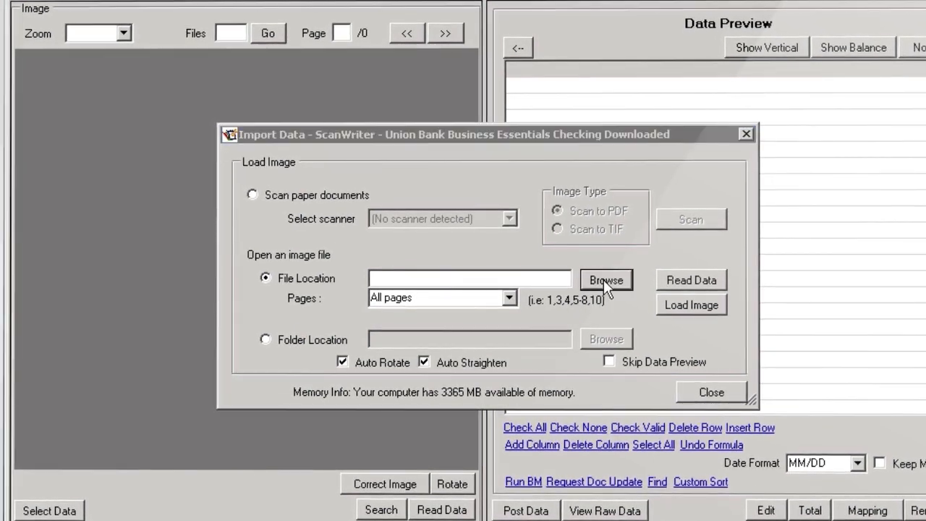
{"action": "left_click", "coordinate": [605, 280]}
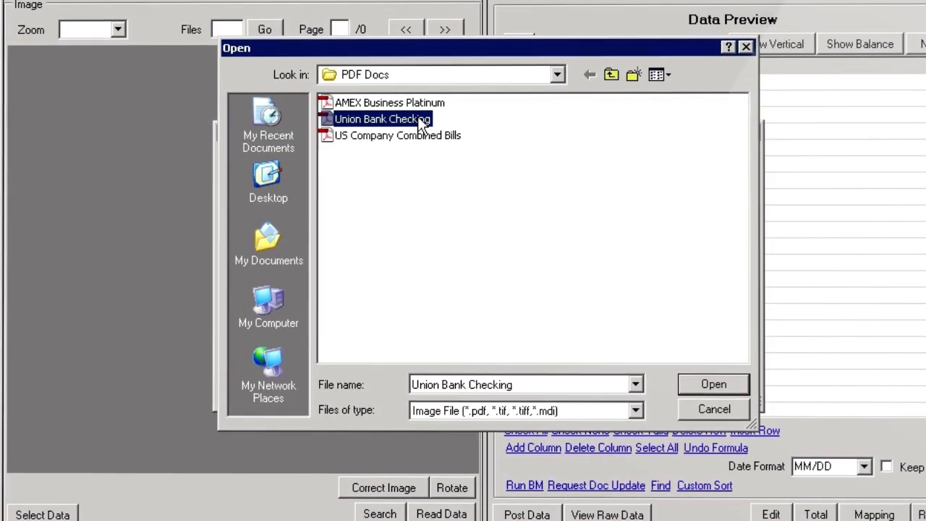
{"action": "left_click", "coordinate": [712, 385]}
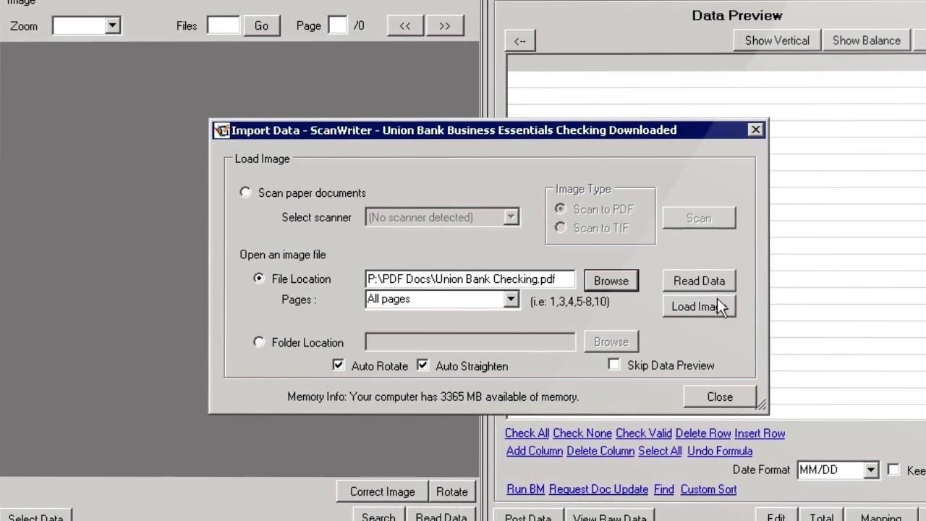
{"action": "left_click", "coordinate": [698, 307]}
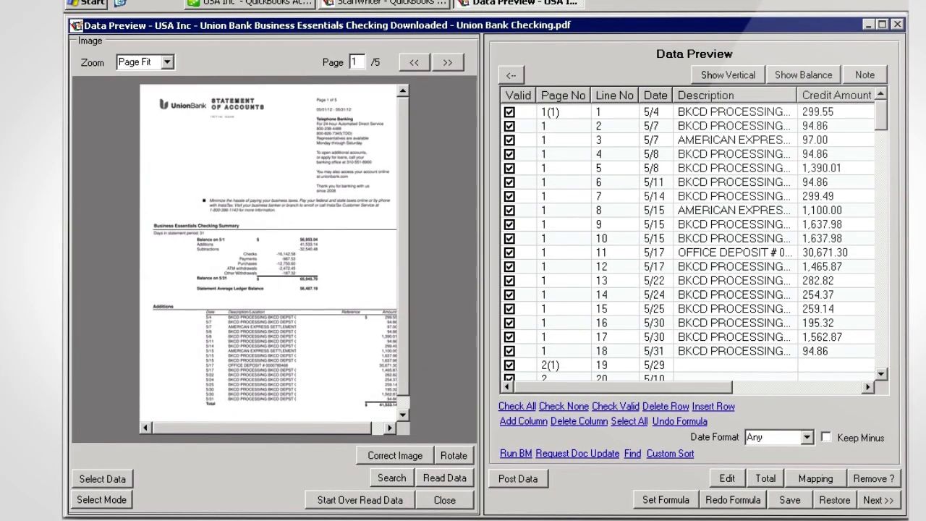
Step: Total the extracted debit and credit amounts and dismiss the Total Result summary
{"action": "left_click", "coordinate": [101, 477]}
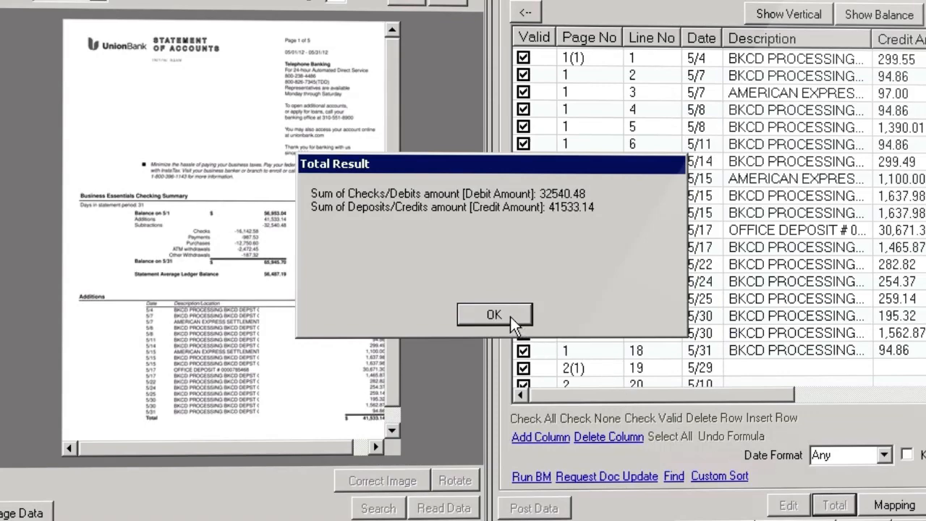
{"action": "left_click", "coordinate": [495, 314]}
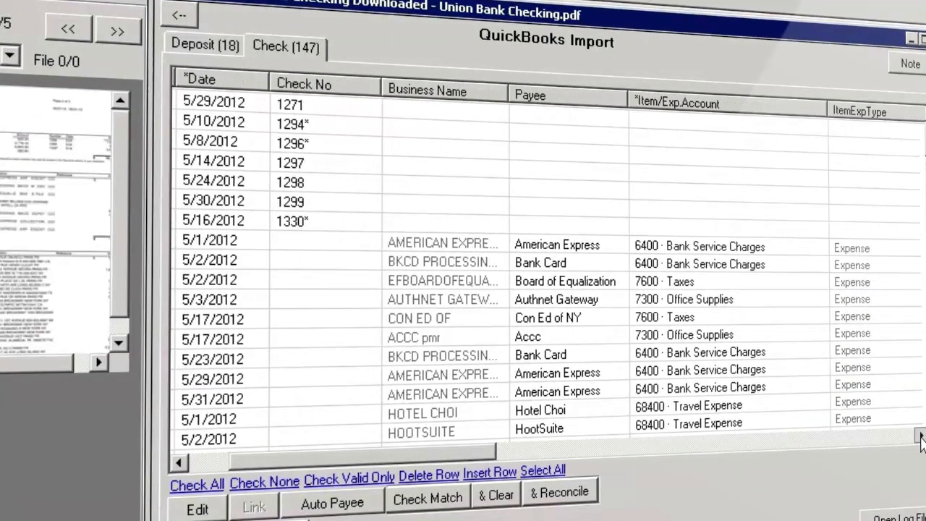
{"action": "scroll", "scroll_direction": "right", "scroll_amount": 3}
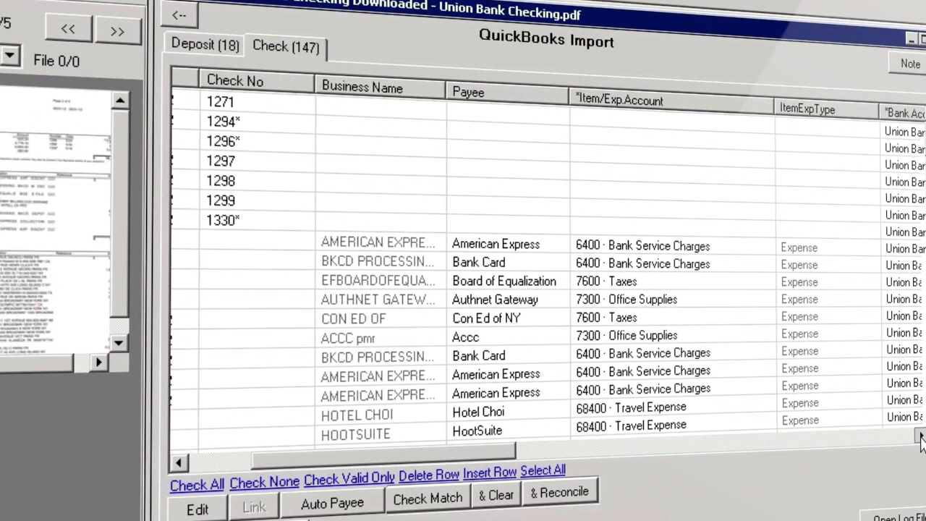
{"action": "scroll", "scroll_direction": "right", "scroll_amount": 3}
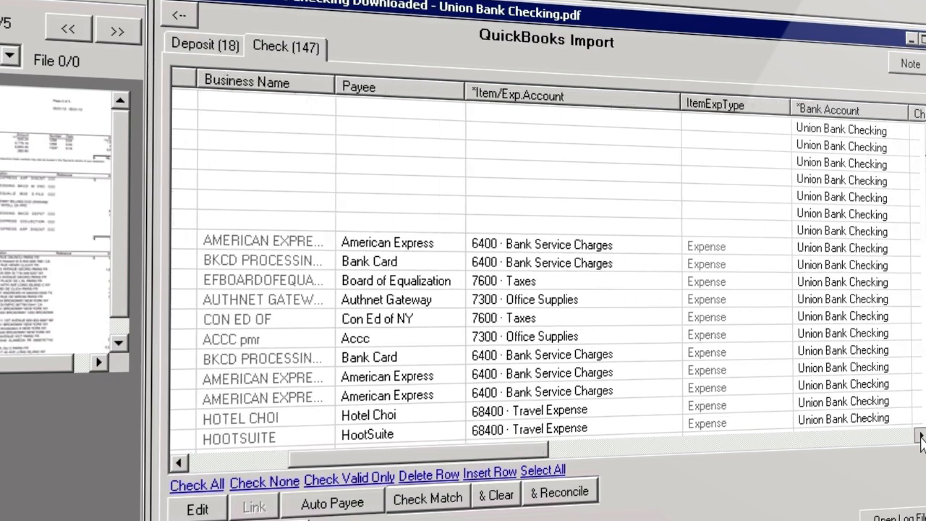
{"action": "scroll", "scroll_direction": "right", "scroll_amount": 3}
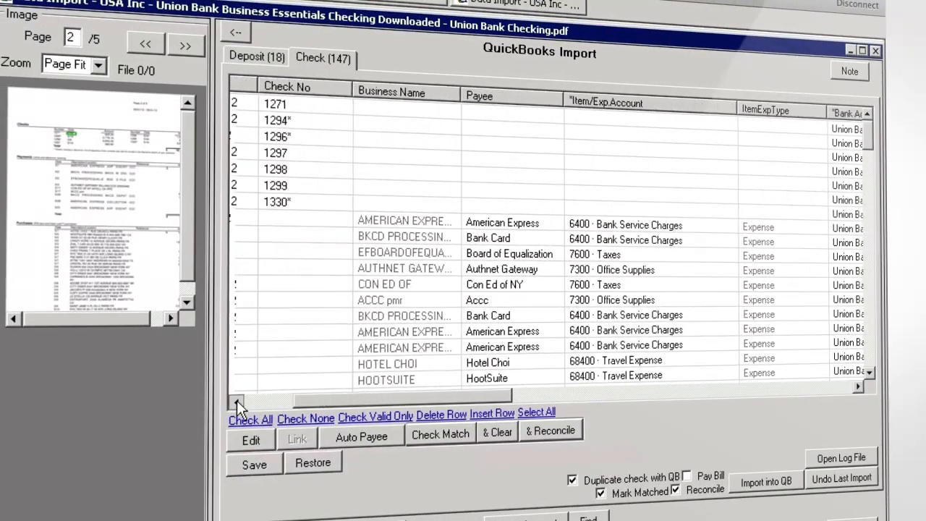
{"action": "left_click", "coordinate": [239, 401]}
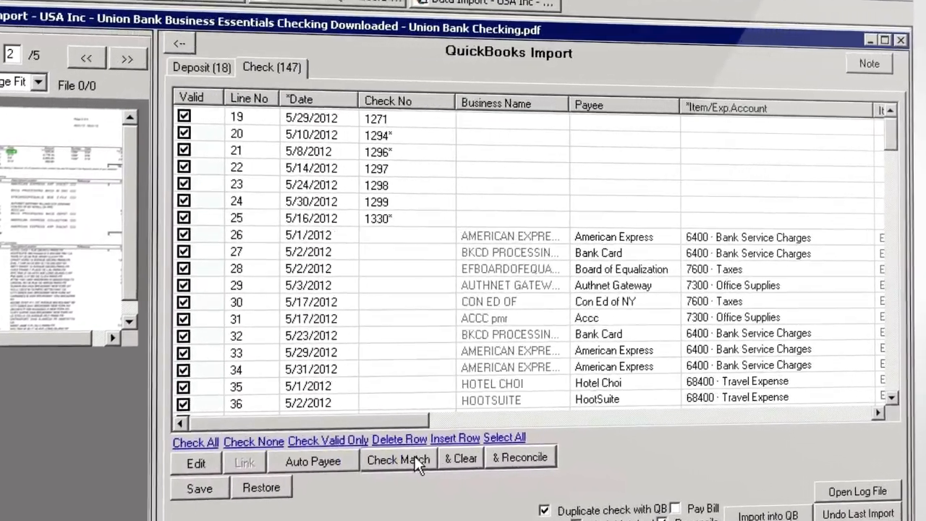
Step: Run Check Match 1, clear the four matched checks leaving 143, and start the QuickBooks import
{"action": "left_click", "coordinate": [398, 460]}
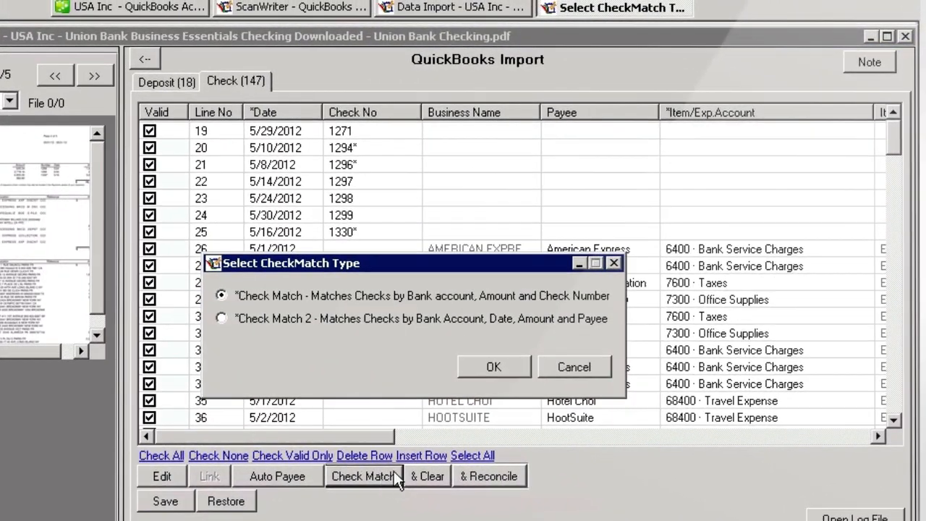
{"action": "left_click", "coordinate": [493, 367]}
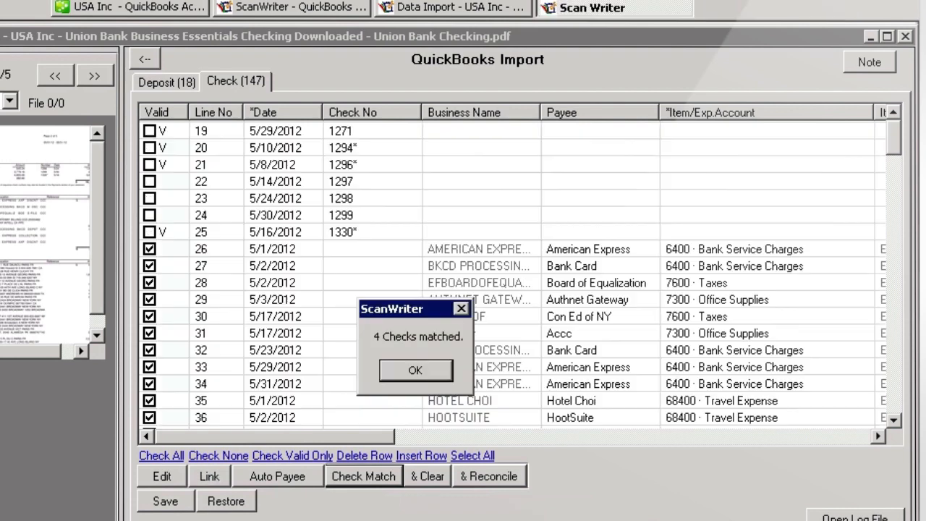
{"action": "mouse_move", "coordinate": [446, 469]}
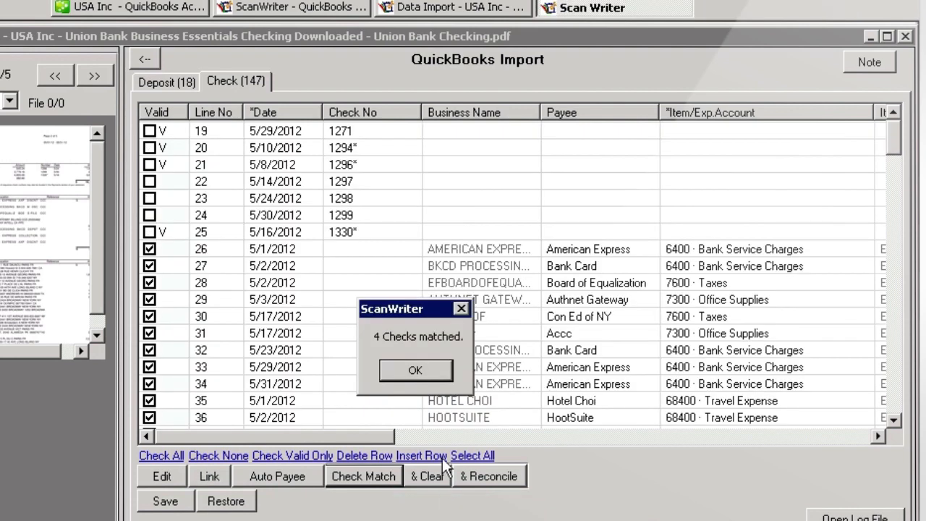
{"action": "left_click", "coordinate": [414, 371]}
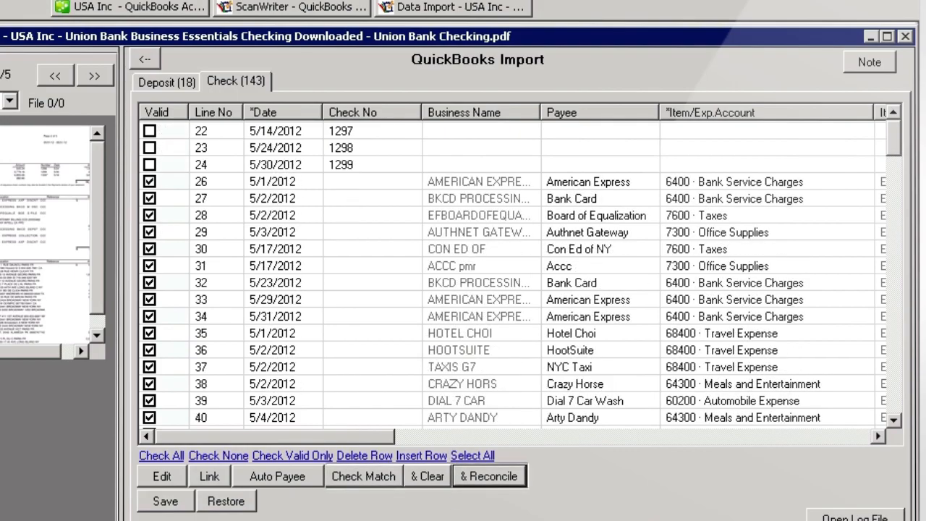
{"action": "left_click", "coordinate": [744, 455]}
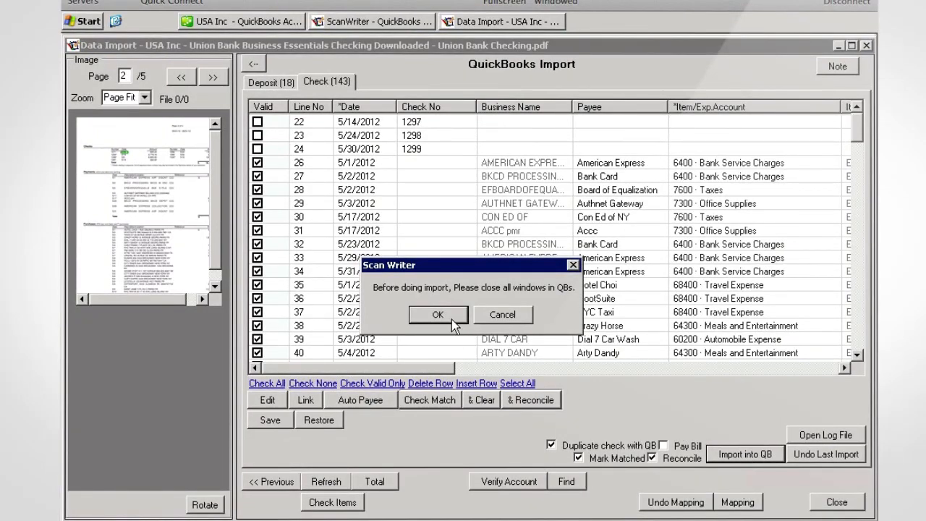
Step: Acknowledge the close-windows warning and start Banking > Reconcile in QuickBooks
{"action": "left_click", "coordinate": [437, 314]}
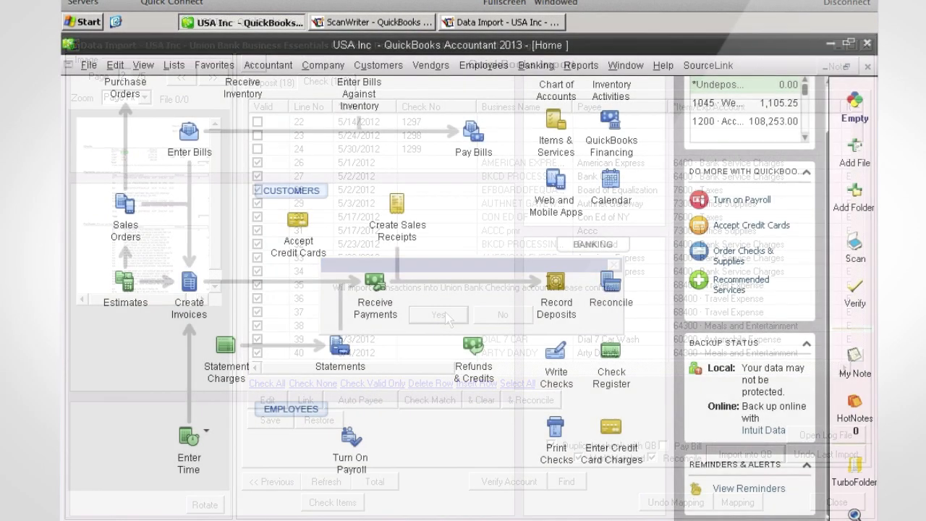
{"action": "left_click", "coordinate": [438, 314]}
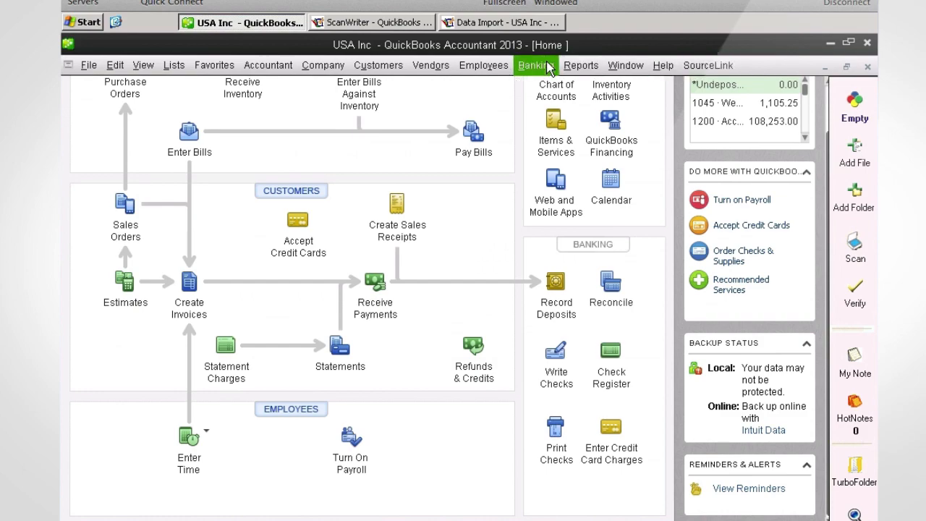
{"action": "left_click", "coordinate": [535, 65]}
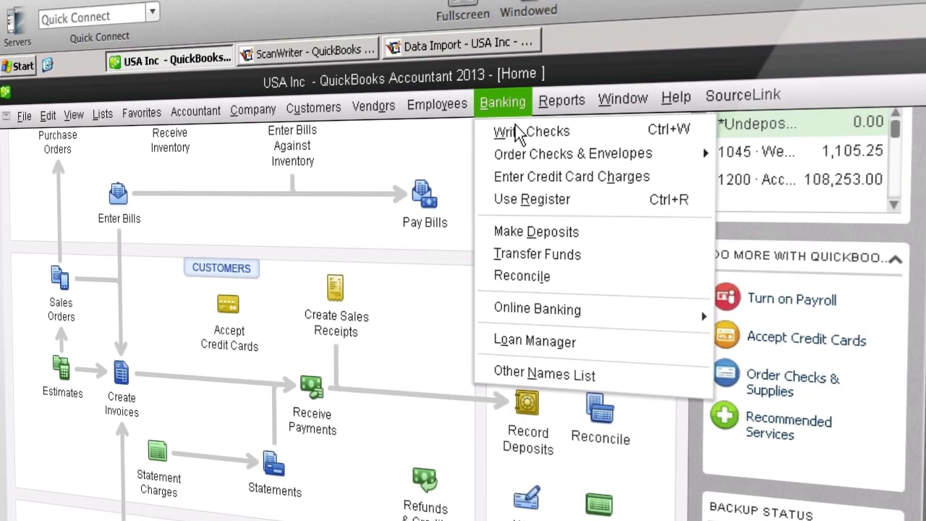
{"action": "mouse_move", "coordinate": [521, 275]}
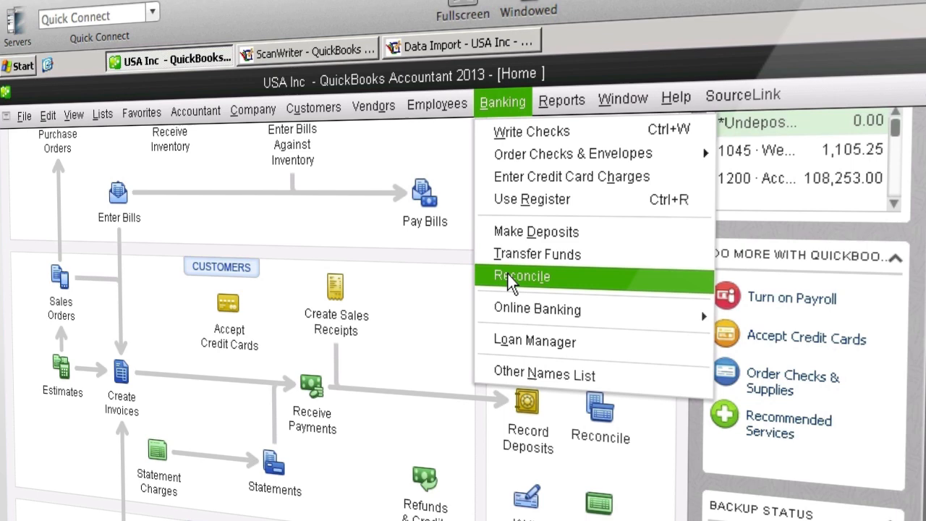
{"action": "left_click", "coordinate": [520, 275]}
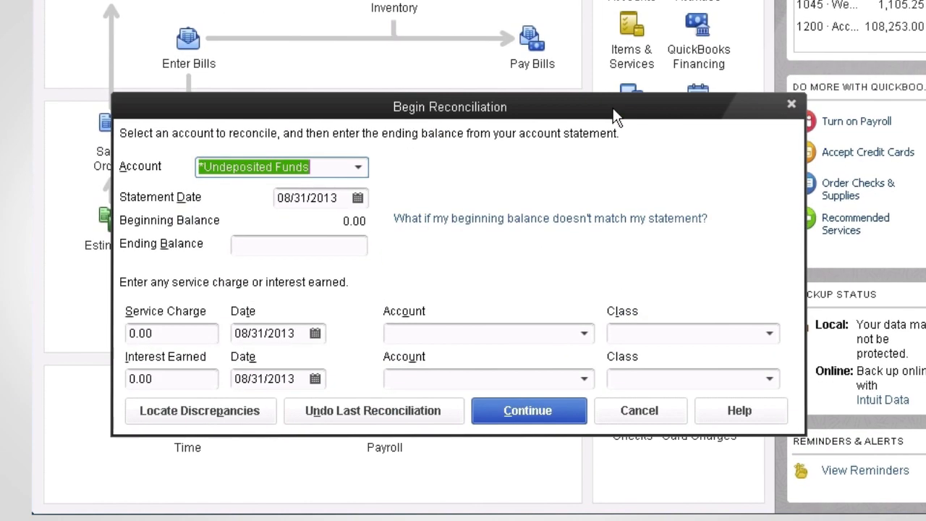
Step: Reconcile the Union Bank Checking account for the 05/31/2013 statement period
{"action": "left_click", "coordinate": [356, 168]}
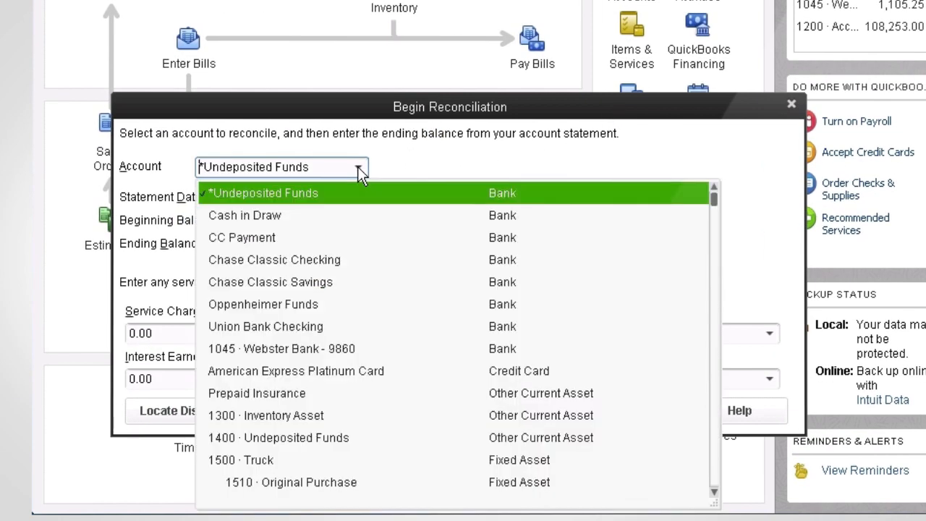
{"action": "left_click", "coordinate": [266, 327]}
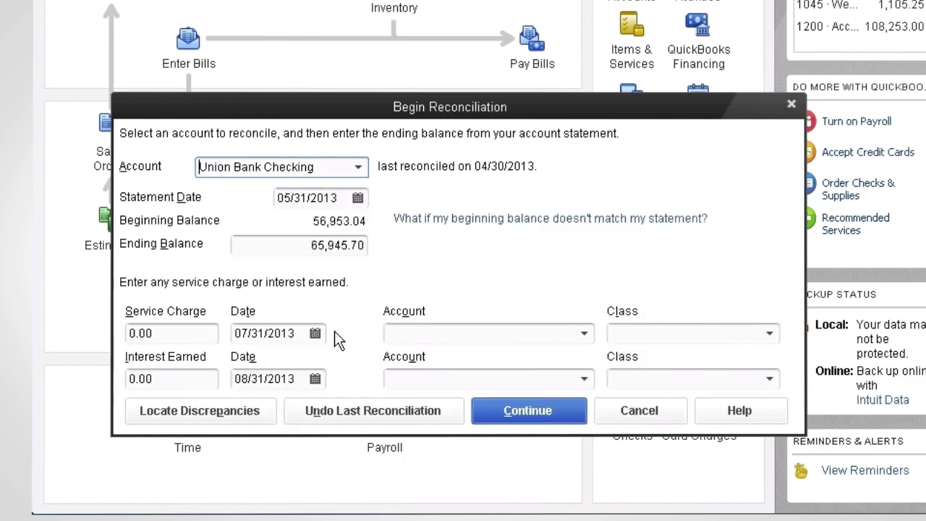
{"action": "left_click", "coordinate": [526, 411]}
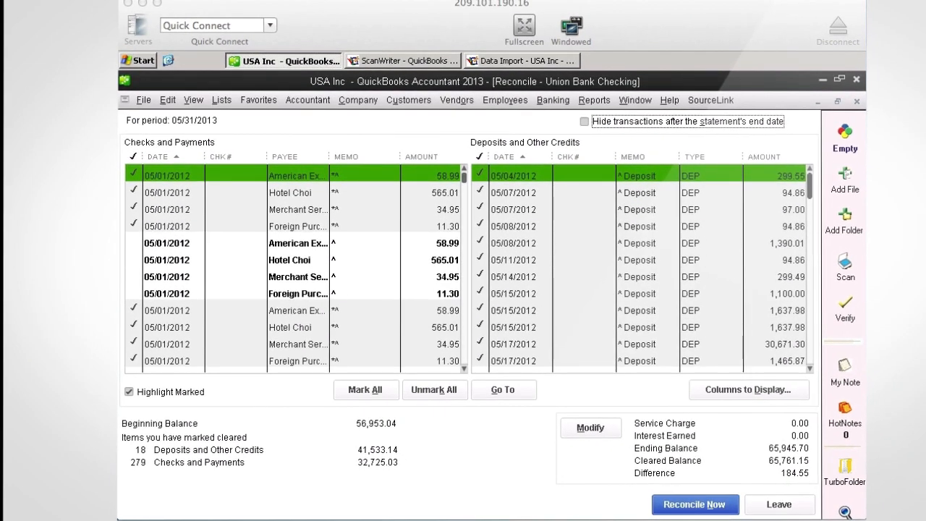
{"action": "mouse_move", "coordinate": [181, 233]}
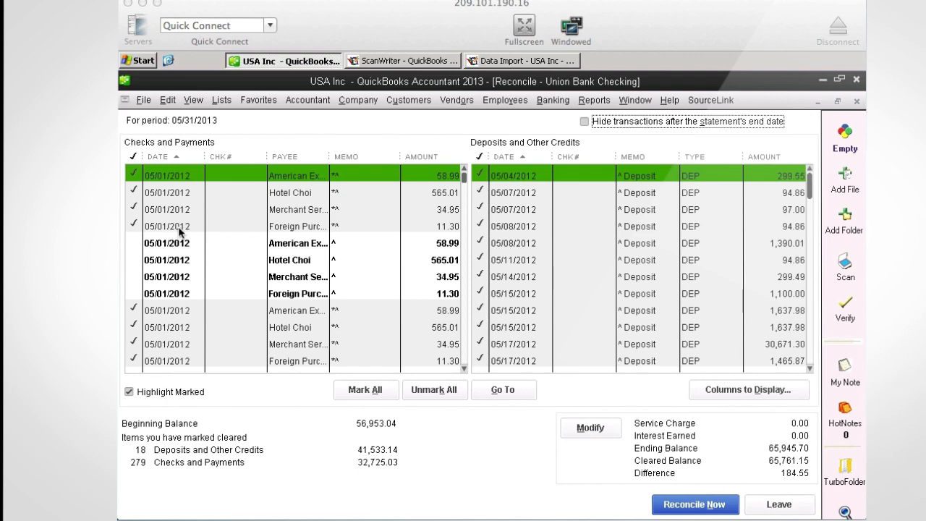